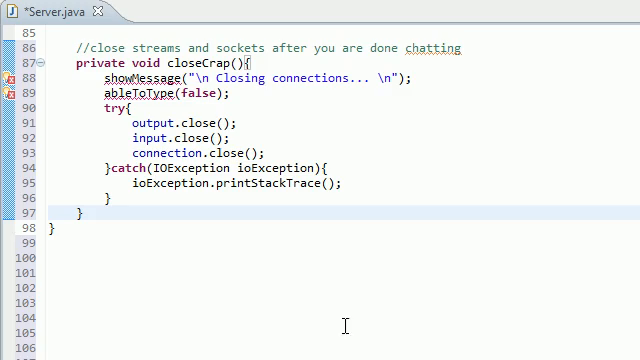
- Add the comment //send a message to client and the private void sendMessage() declaration below closeCrap
scroll("up", 3)
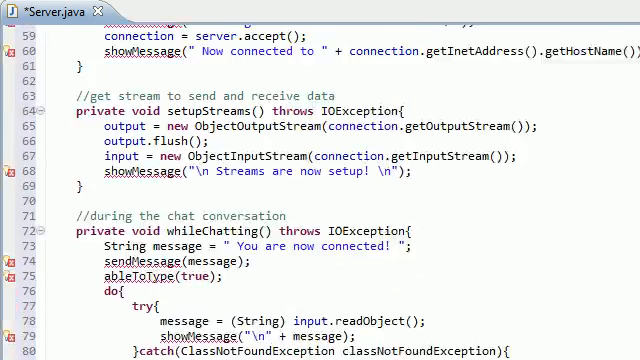
scroll("up", 3)
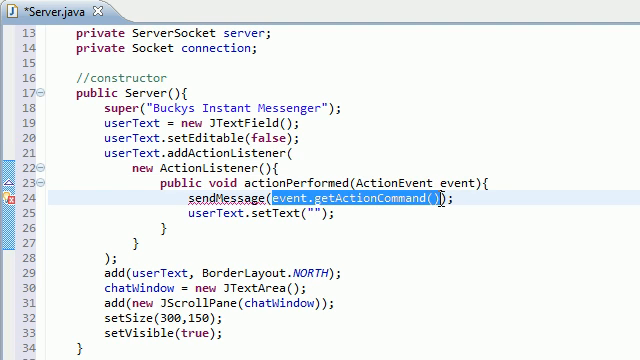
left_click(220, 204)
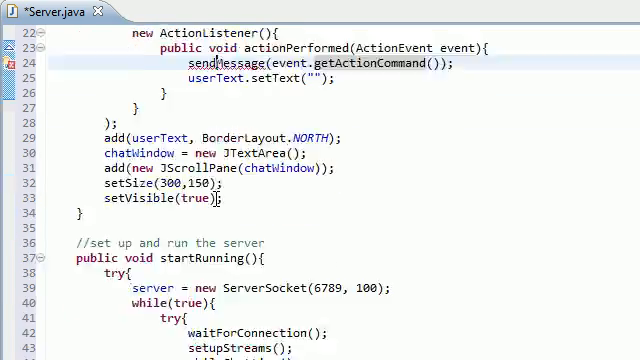
scroll("down", 3)
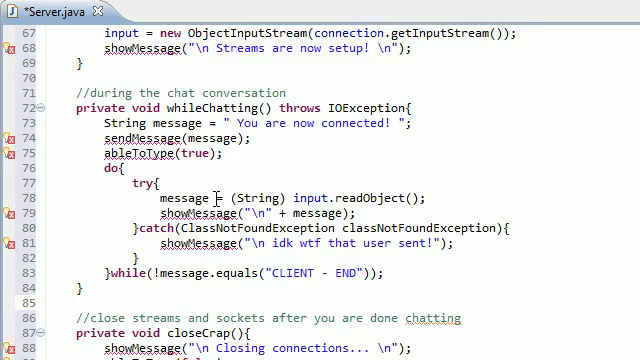
scroll("down", 3)
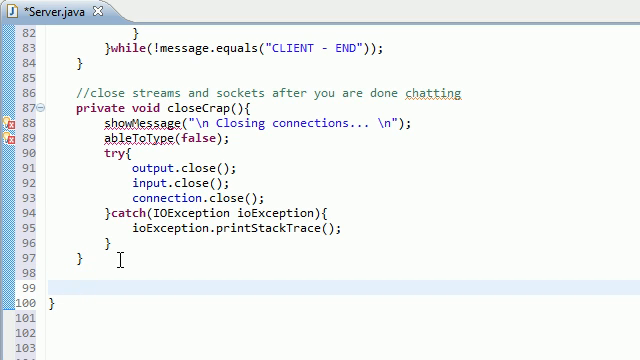
type("//send a message to client")
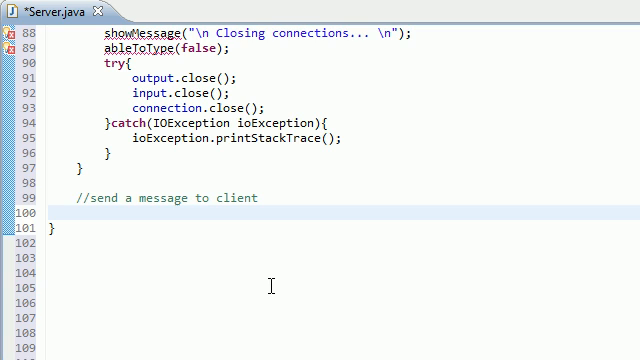
type("private void")
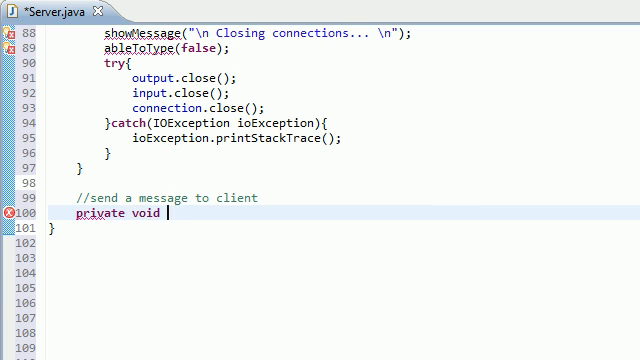
type("sendM")
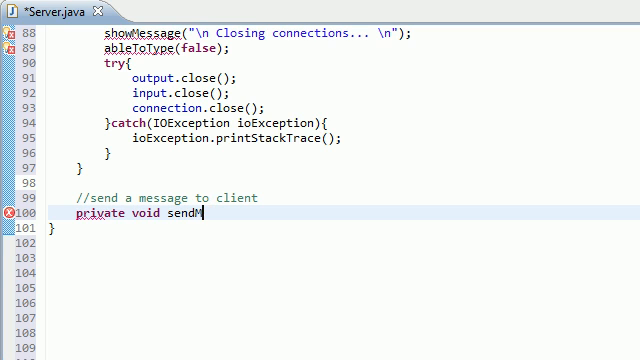
type("essage()")
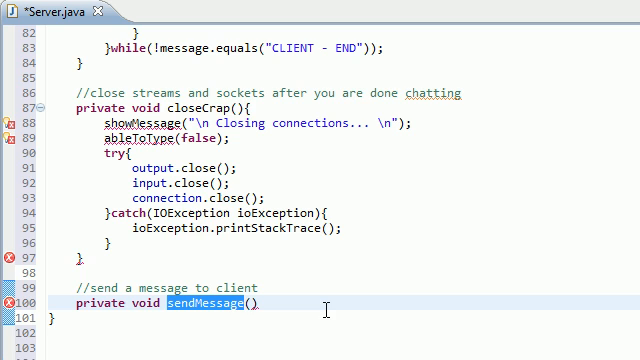
scroll("down", 3)
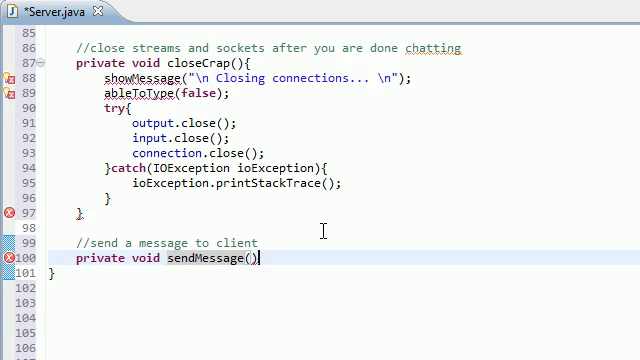
scroll("down", 3)
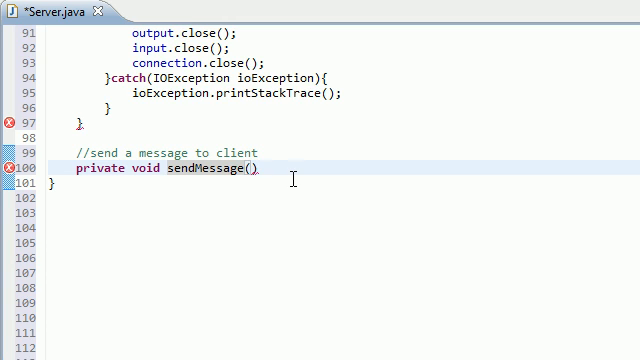
- Give sendMessage a String message parameter and a body with try{ } catch(IOException ioException){ }
type("{")
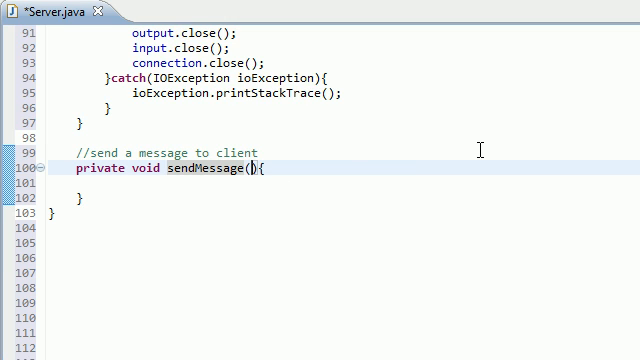
type("String message")
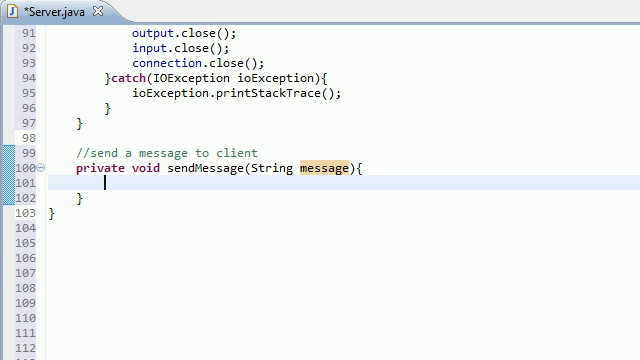
type("try{}")
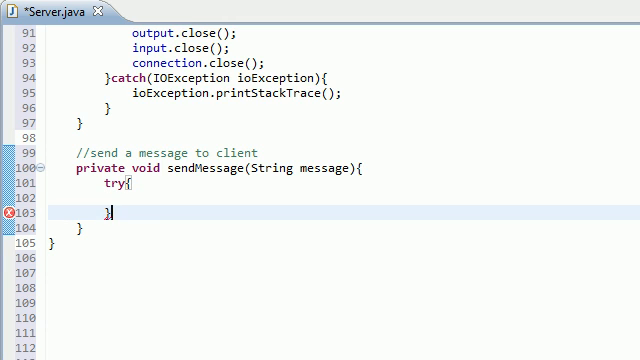
type("catch()")
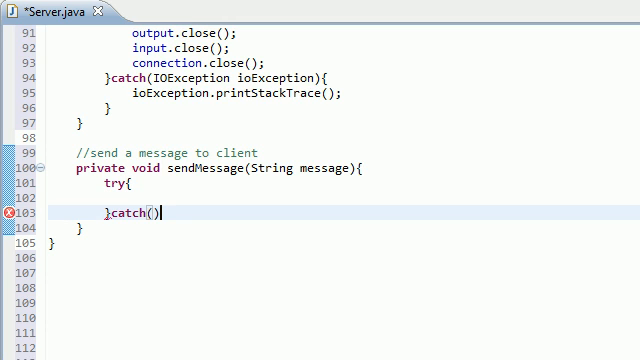
type("IO")
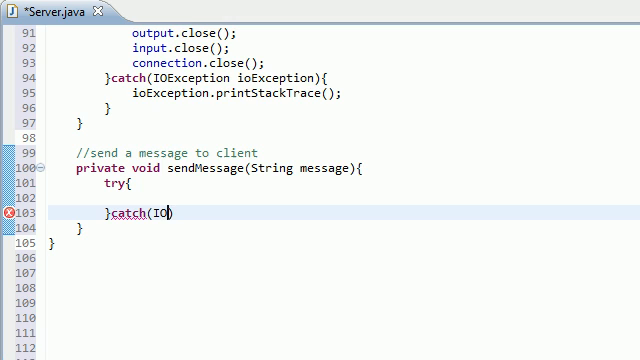
type("Exception io")
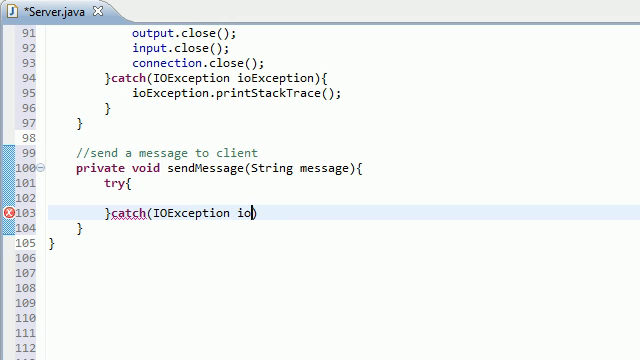
type("Exception")
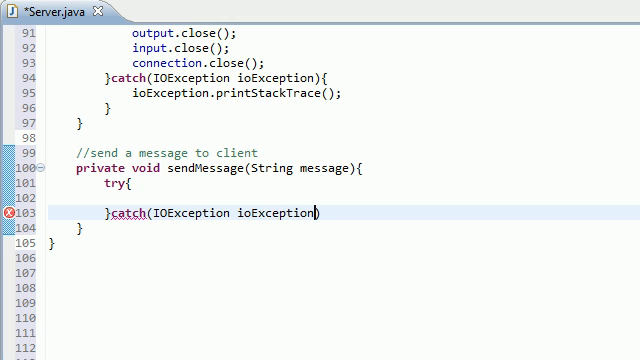
type("{")
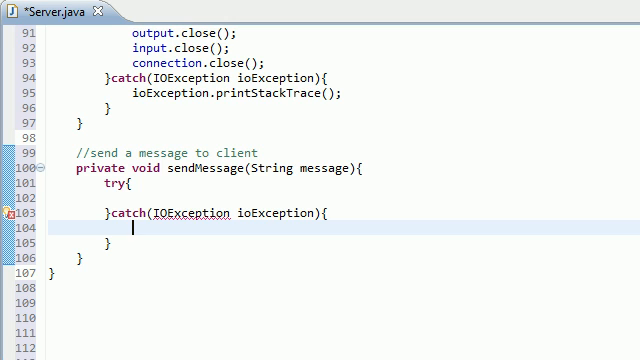
- In the catch block, append "\n ERROR: DUDE I CANT SEND THAT MESSAGE" to chatWindow
type("chati")
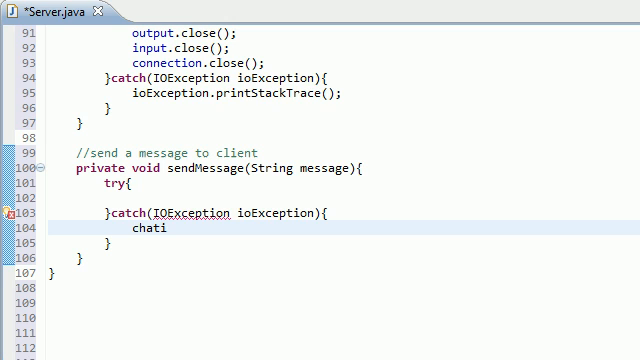
type("Window")
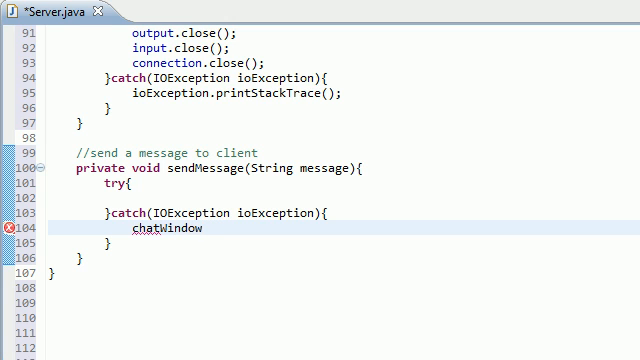
type(".append(\"\");")
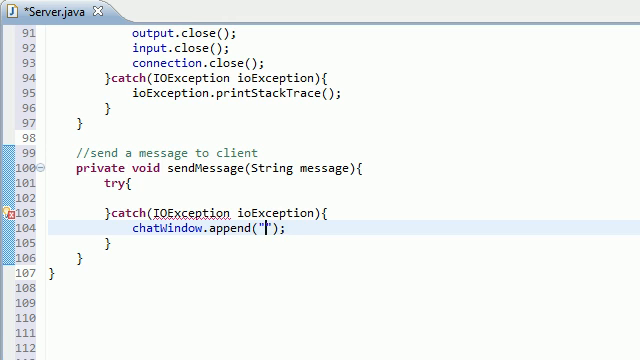
type("\\n")
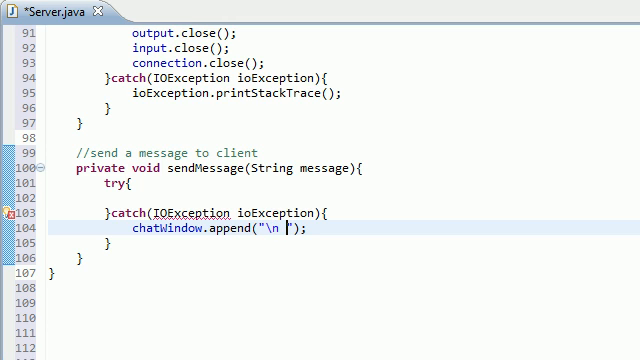
type("ERROR")
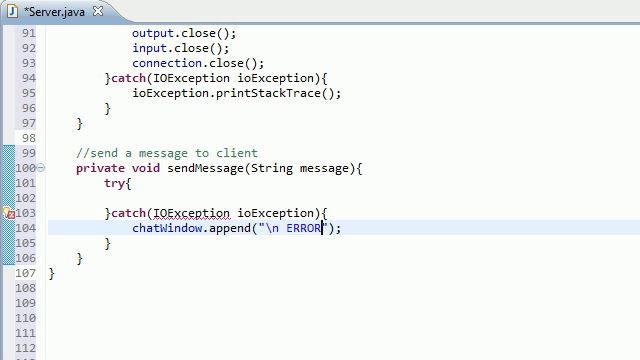
type("; DUDE I")
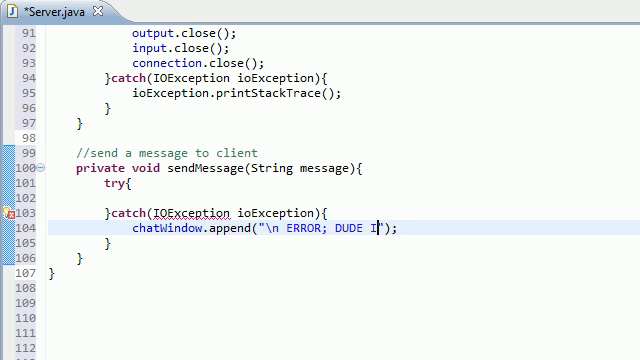
key("BackSpace")
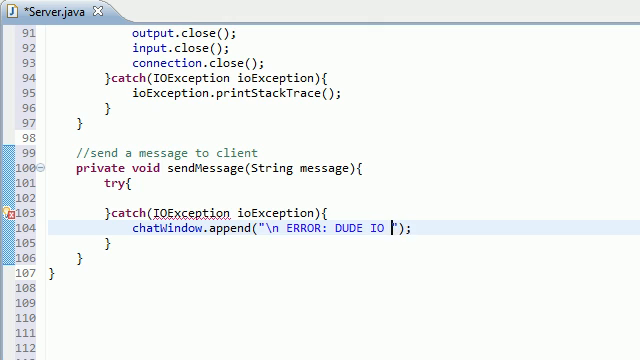
type("I CANT SENT")
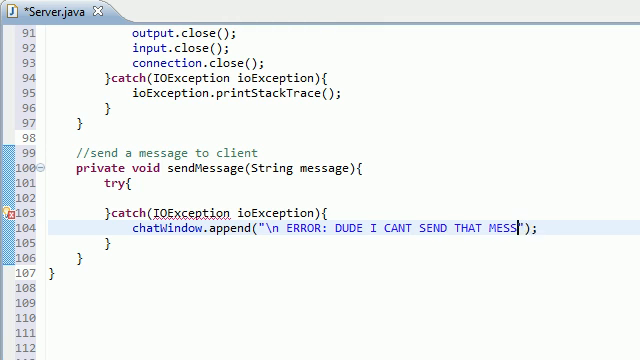
type("AGE")
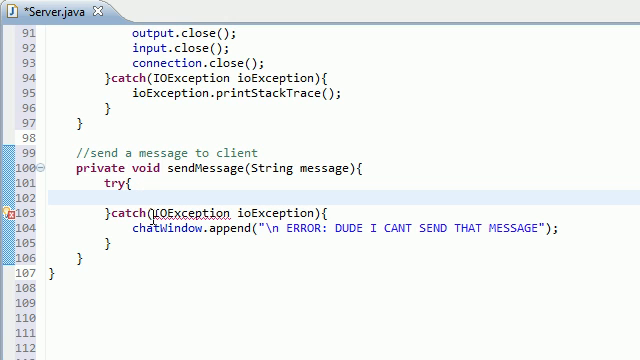
- In the try block, call output.writeObject with a string starting "SERVER - "
type("out.")
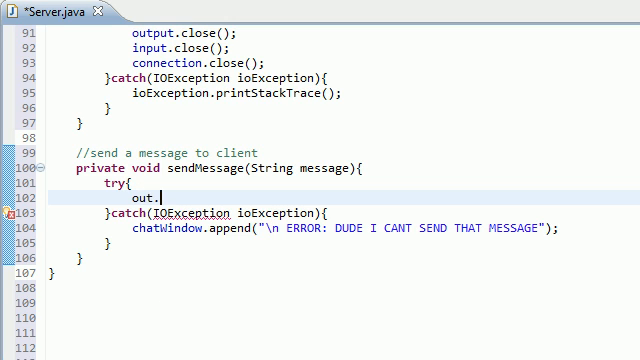
type("output")
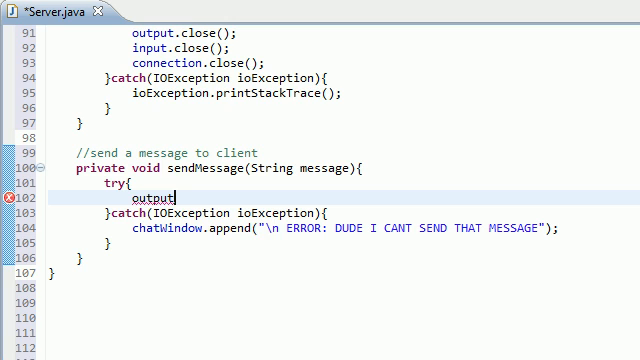
type(".write")
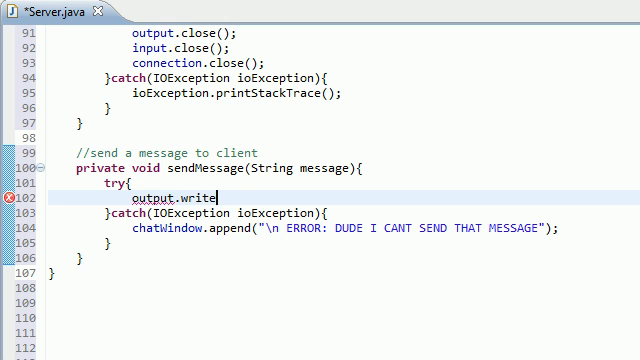
type("Object(\"\");")
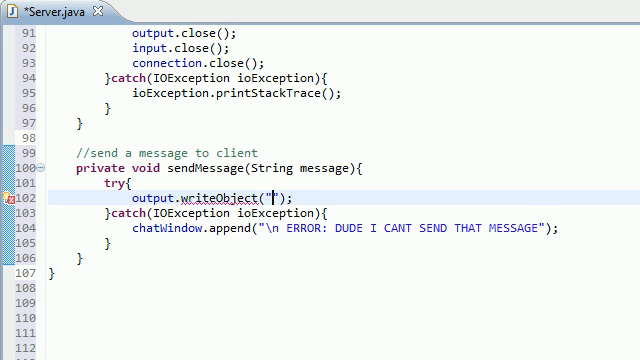
type("SERVER")
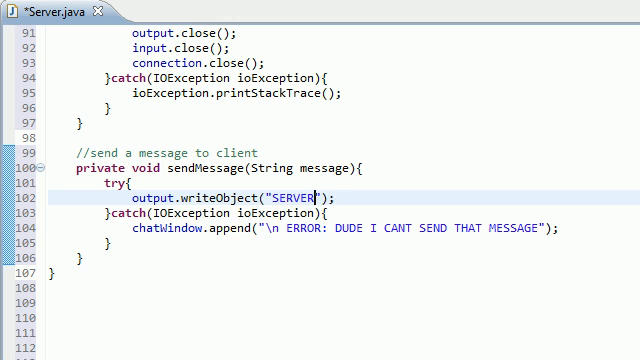
type("-")
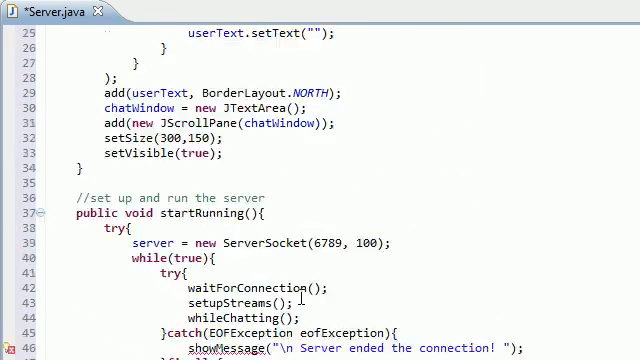
- Complete the writeObject argument as "SERVER - " + message, highlighting sendMessage and message to trace them
scroll("up", 3)
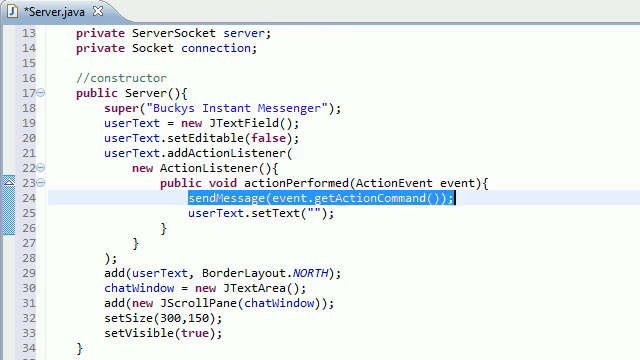
scroll("down", 3)
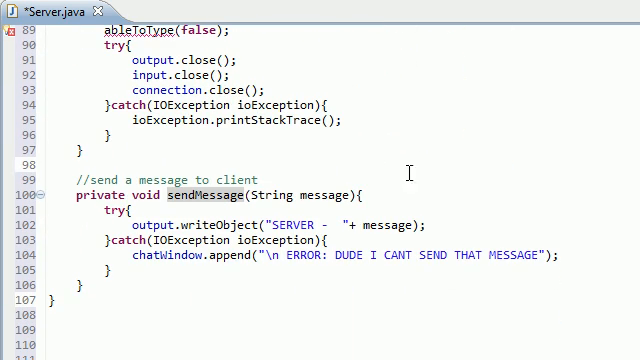
double_click(324, 194)
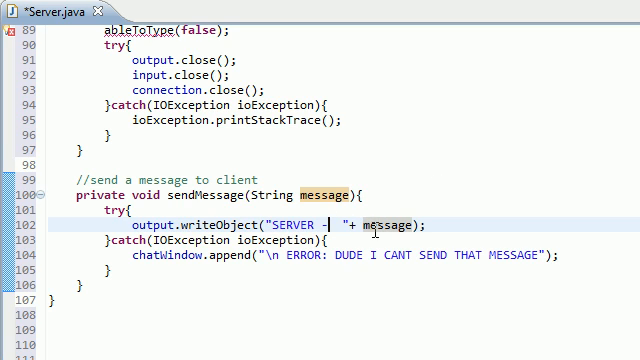
double_click(204, 224)
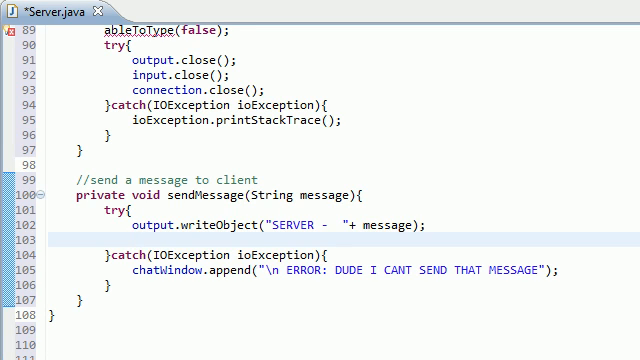
- Add output.flush(); on the line after the writeObject call
left_click(132, 244)
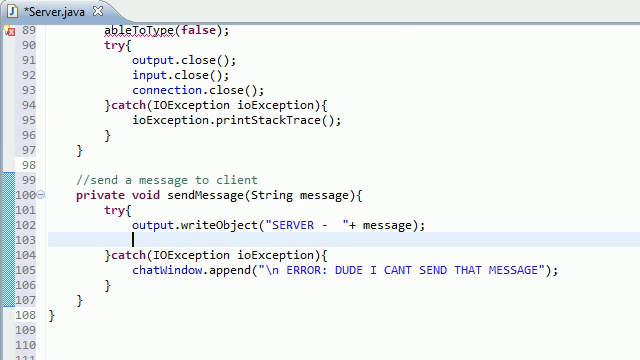
type("out")
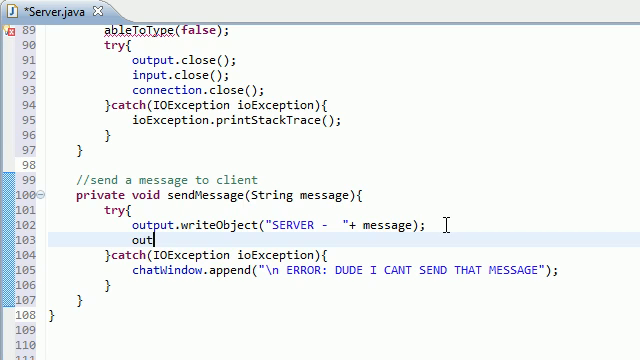
type("put")
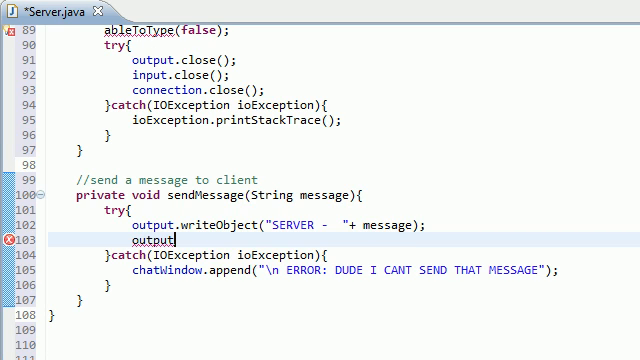
type(".flush();")
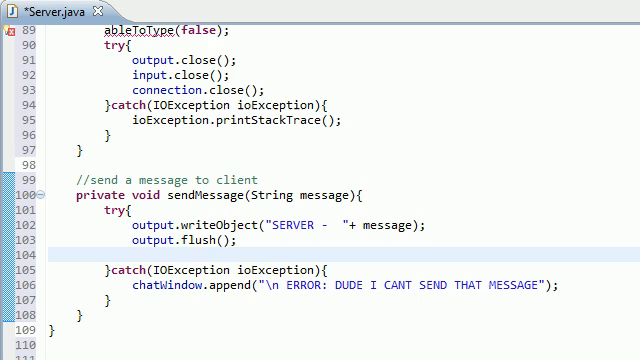
left_click(130, 262)
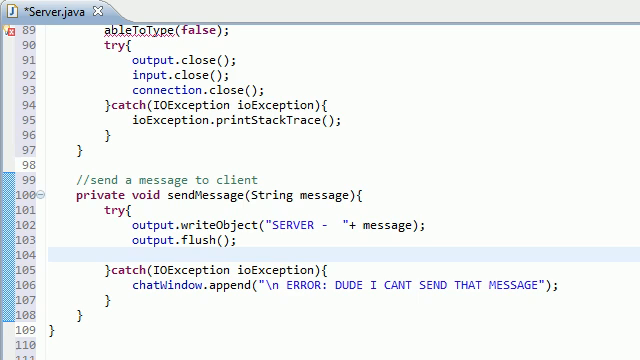
- Add showMessage("\nSERVER - " + message); after the flush
type("show")
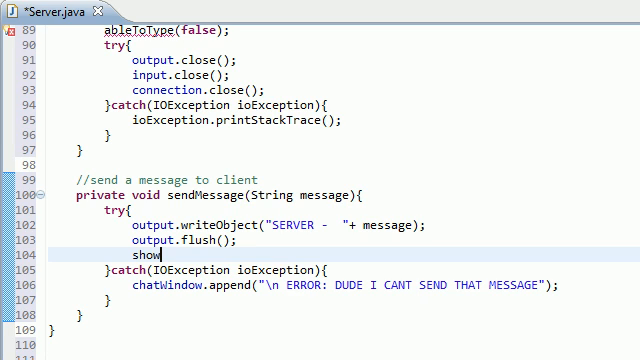
type("Message")
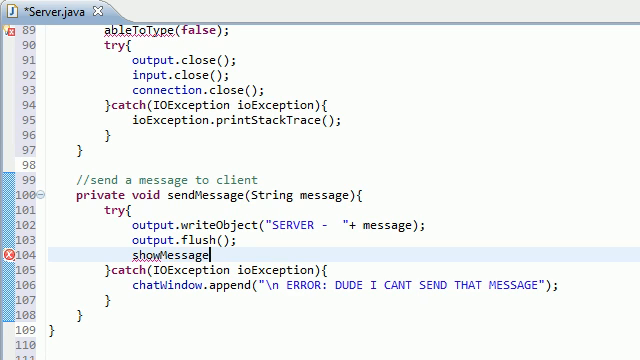
type("();")
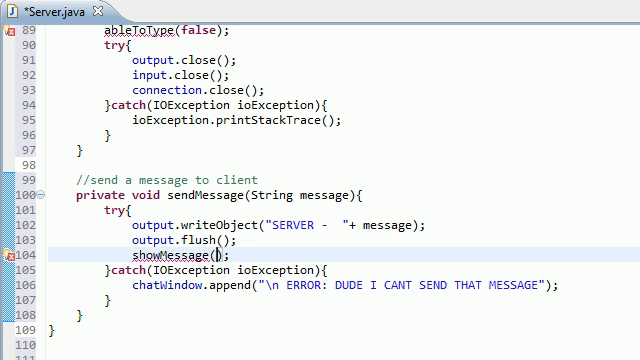
type("\"\"")
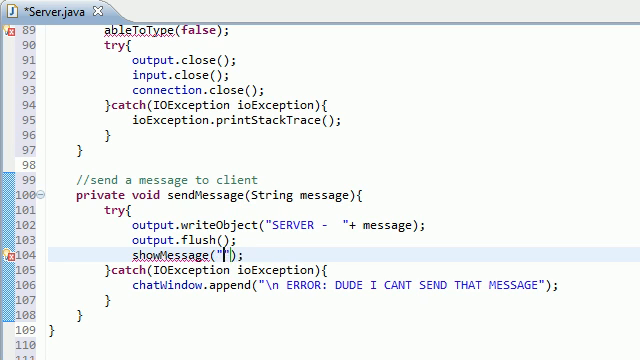
type("\\n")
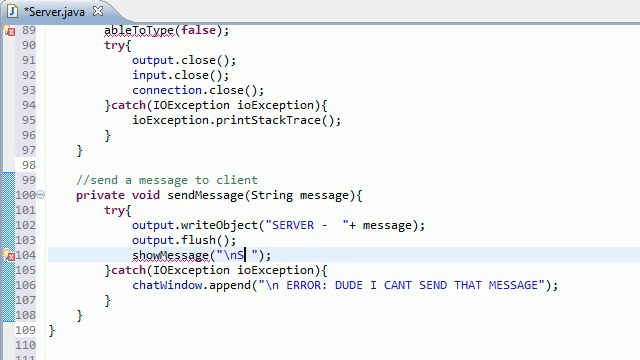
type("SERVER -")
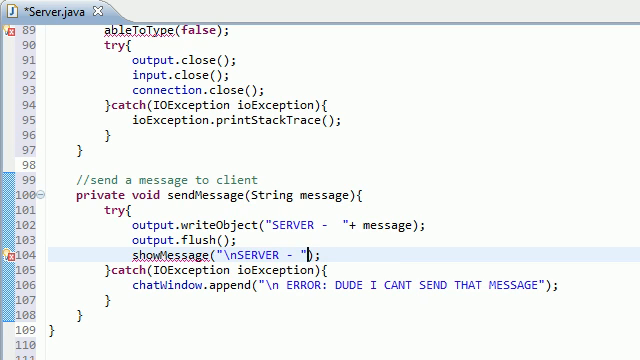
type("+mes")
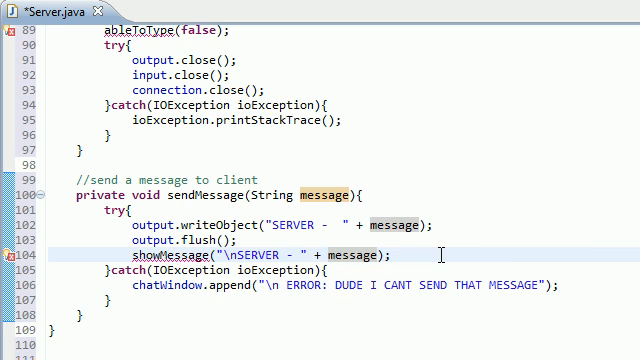
scroll("down", 3)
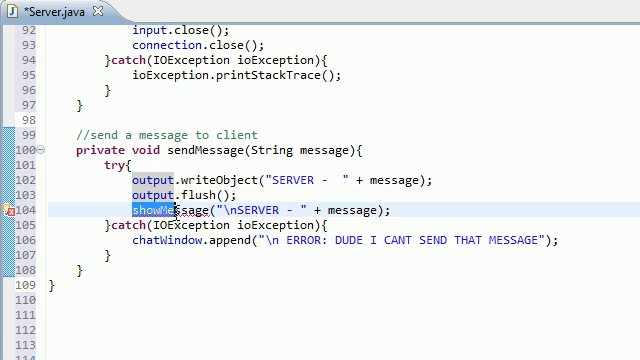
left_click(404, 210)
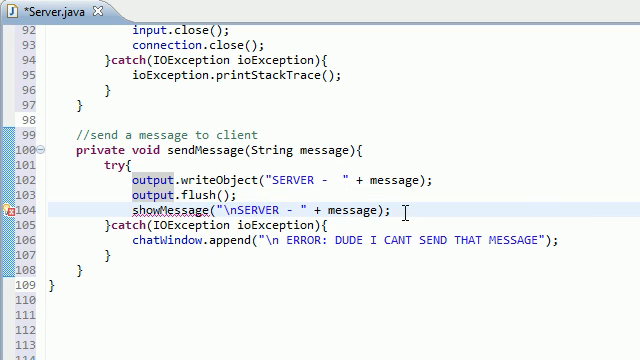